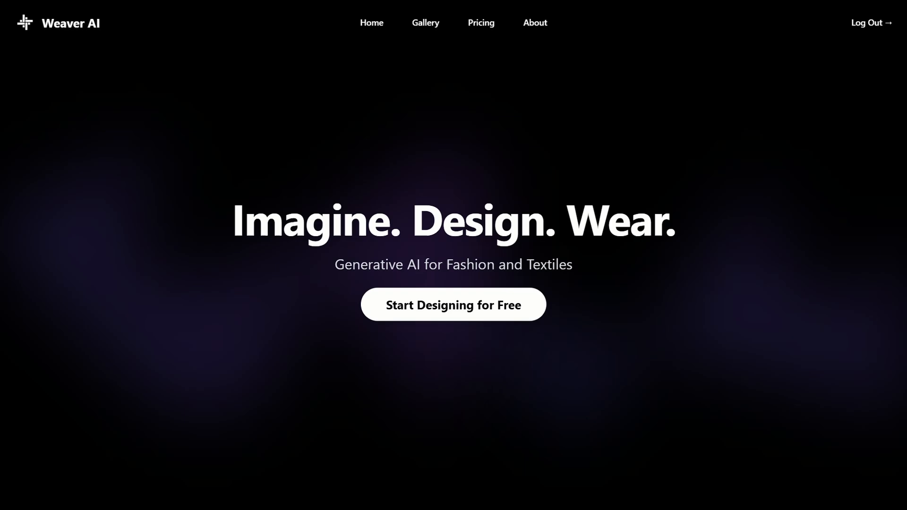
mouse_move(885, 337)
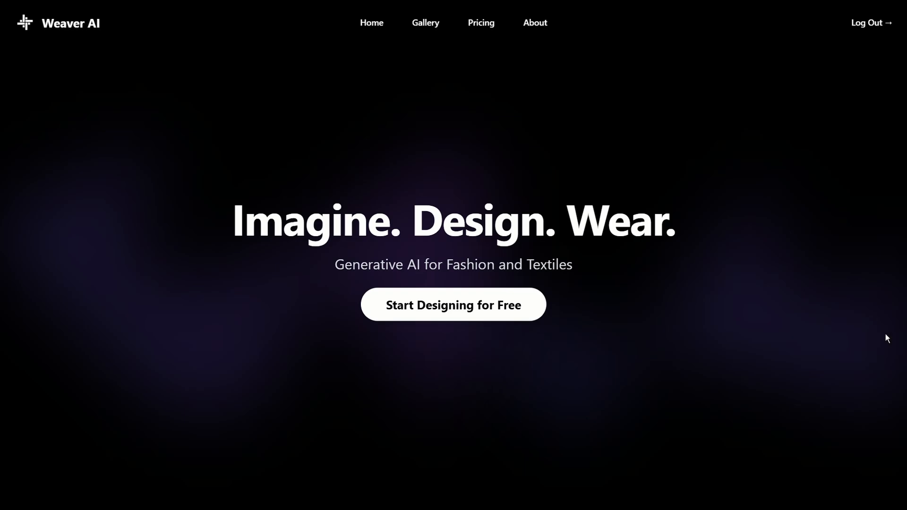
Scroll the landing page, then enter the Weaver AI dashboard with its design tools and Default-Project.
scroll(down, 3)
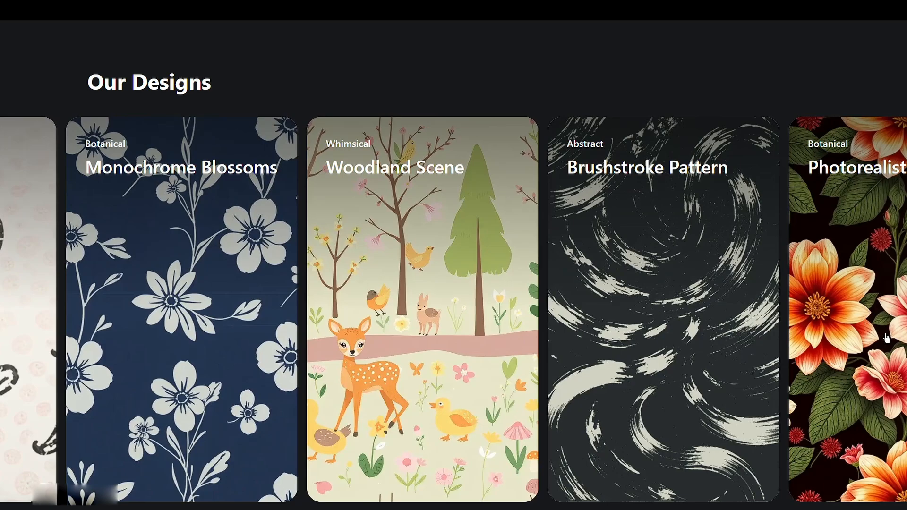
scroll(down, 3)
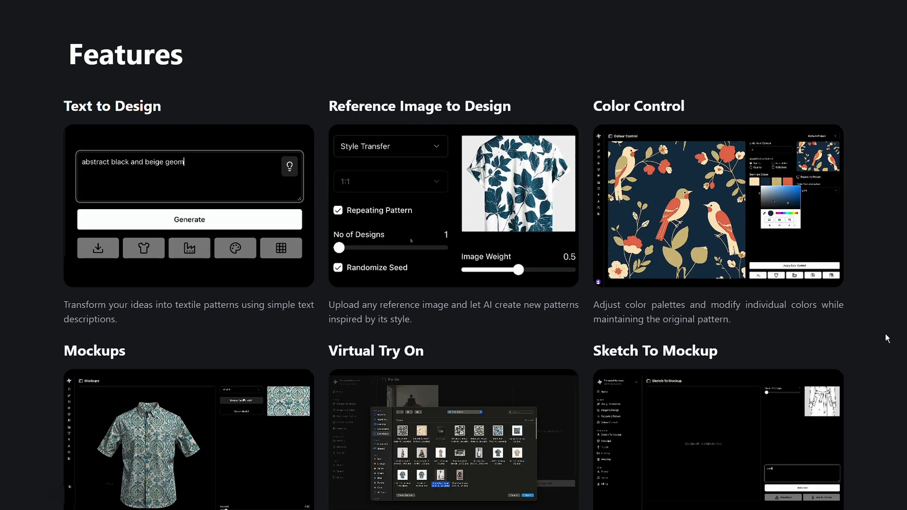
scroll(down, 3)
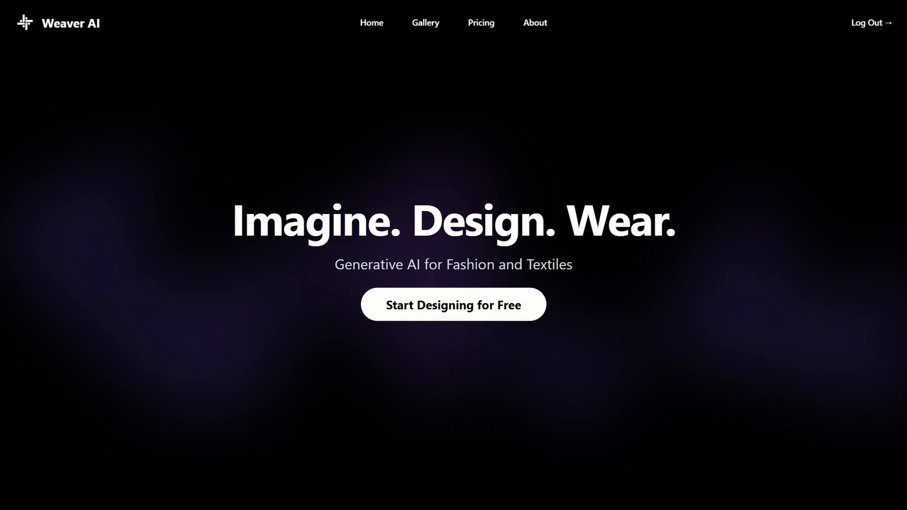
mouse_move(526, 320)
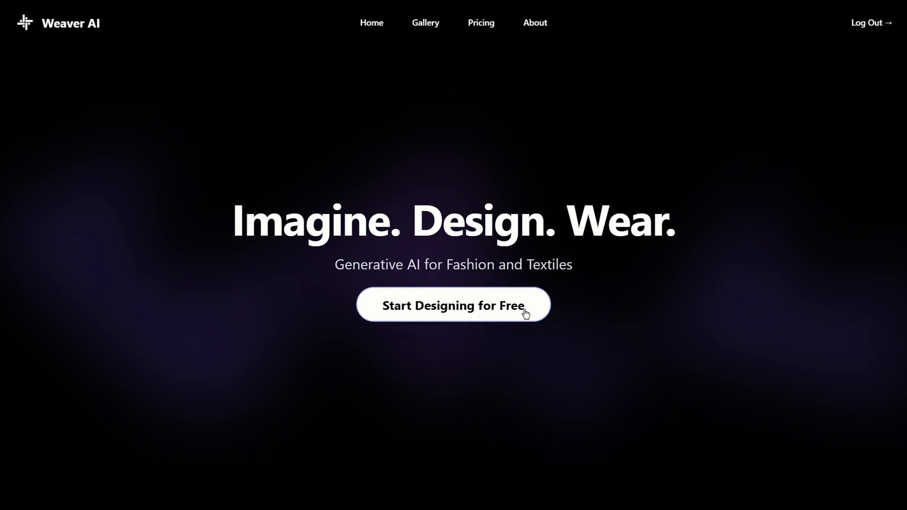
click(453, 305)
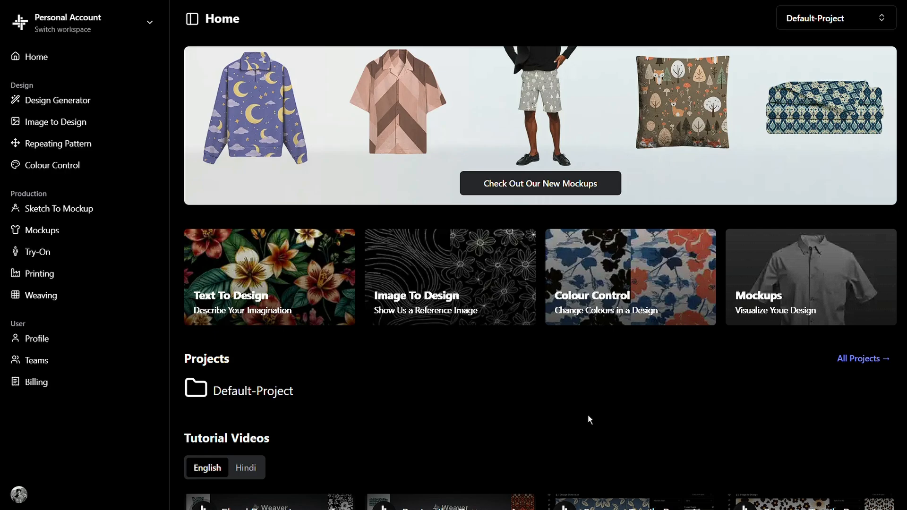
mouse_move(79, 308)
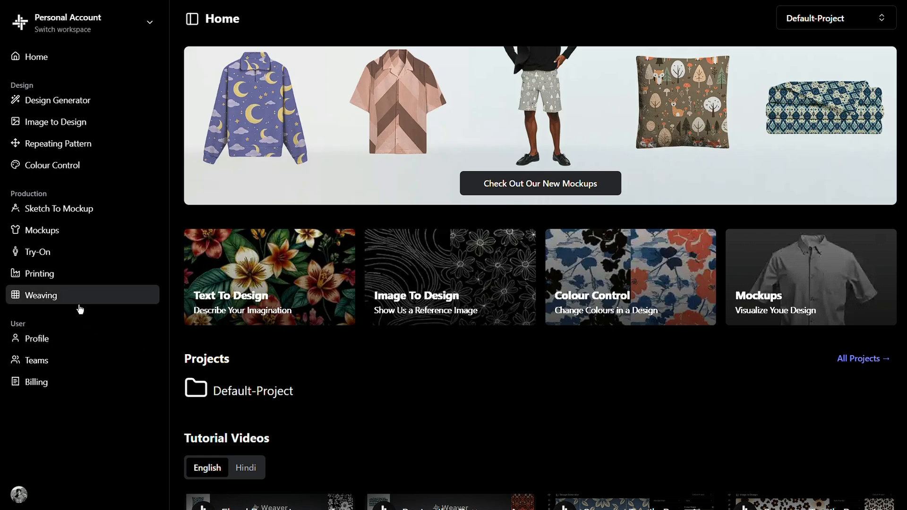
Upload the blue-and-white damask image into the Weaving tool and check the colour count.
click(41, 296)
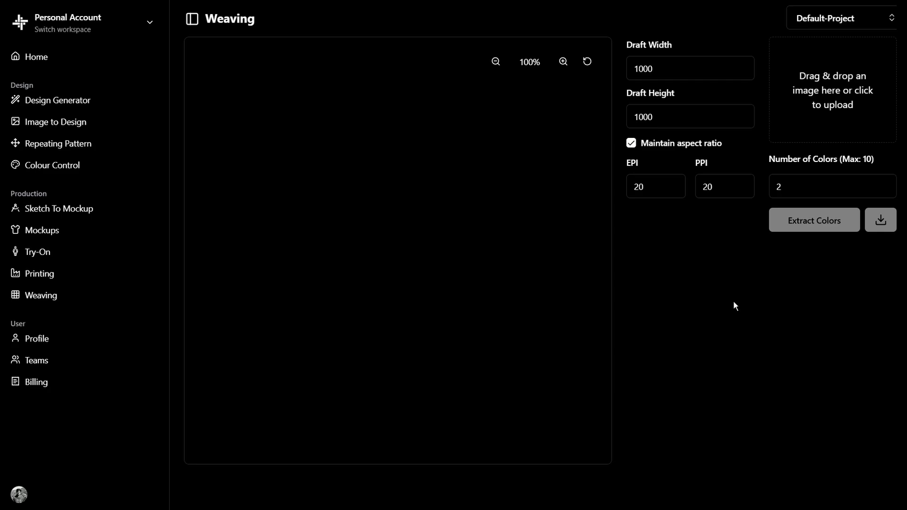
mouse_move(840, 154)
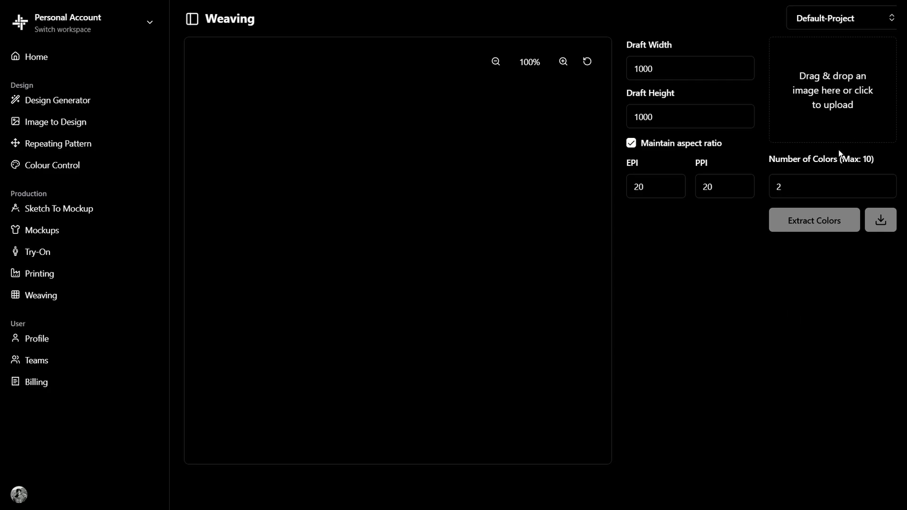
mouse_move(876, 105)
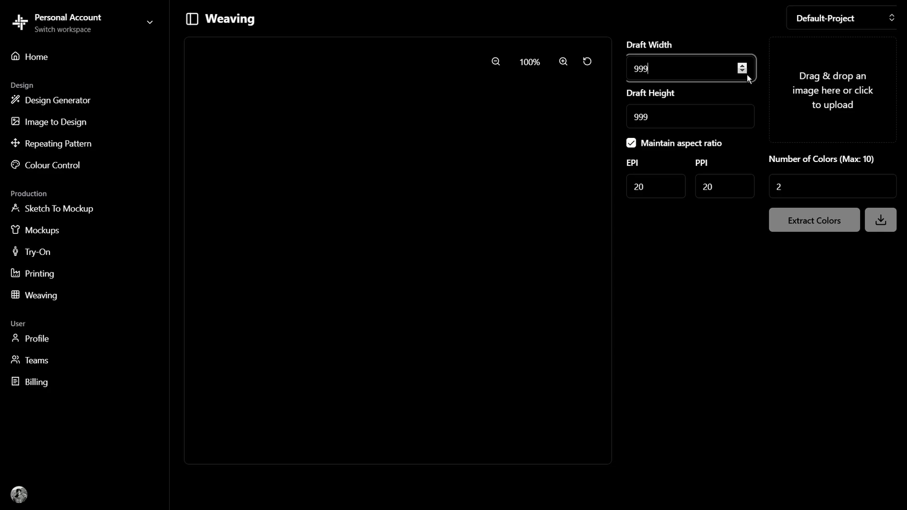
mouse_move(751, 75)
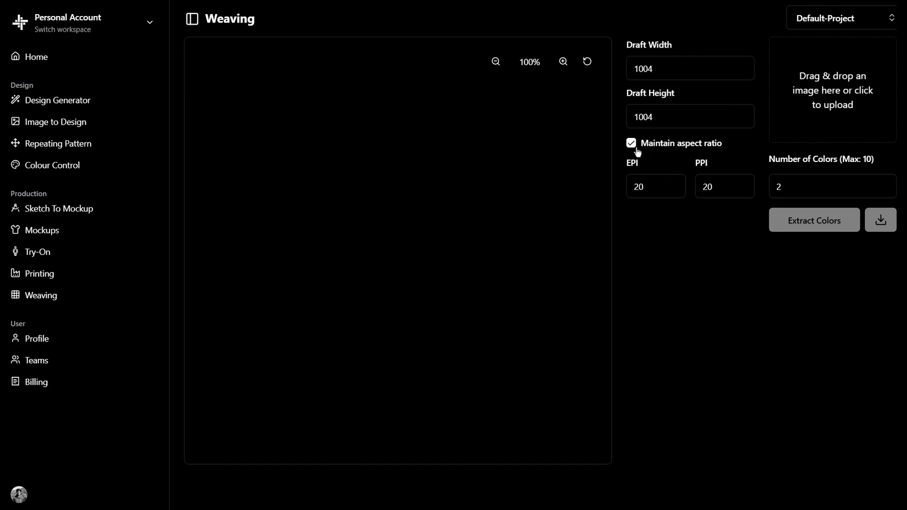
click(833, 90)
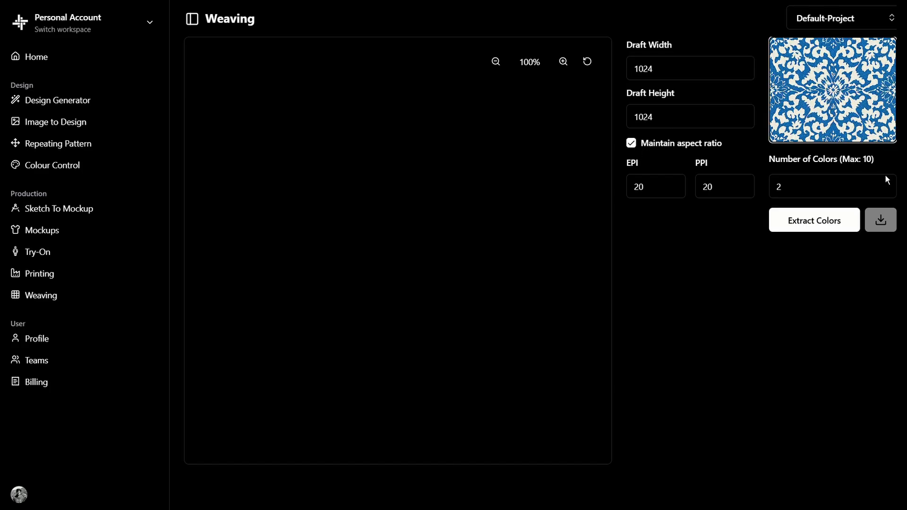
click(831, 187)
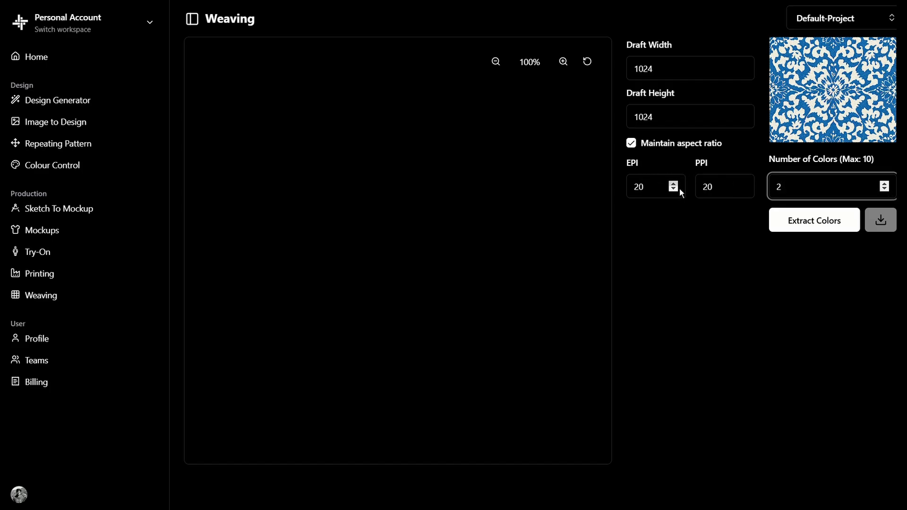
Set ends per inch to 22 and picks per inch to 18, then extract the two colours.
click(673, 182)
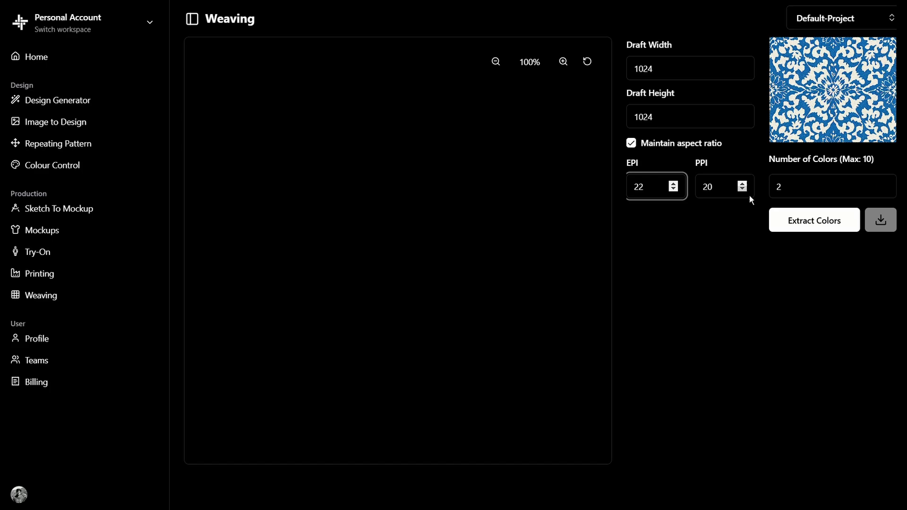
click(742, 191)
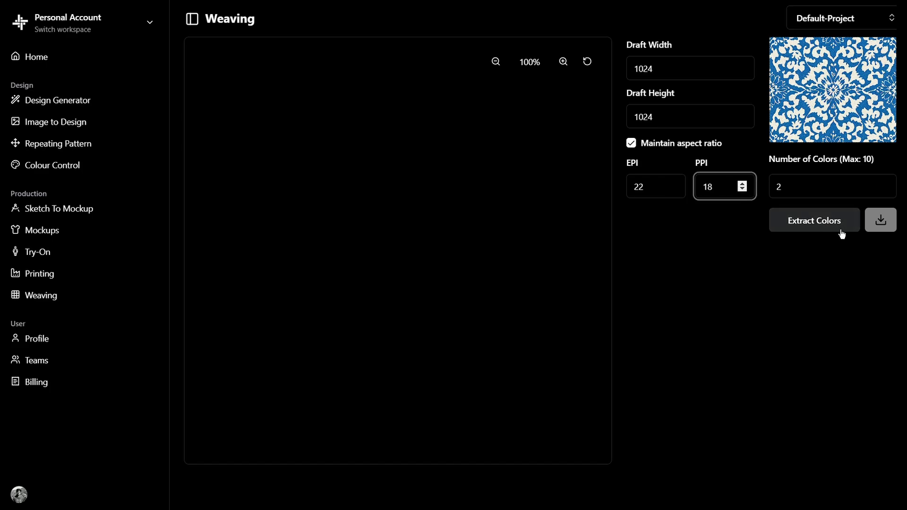
click(814, 220)
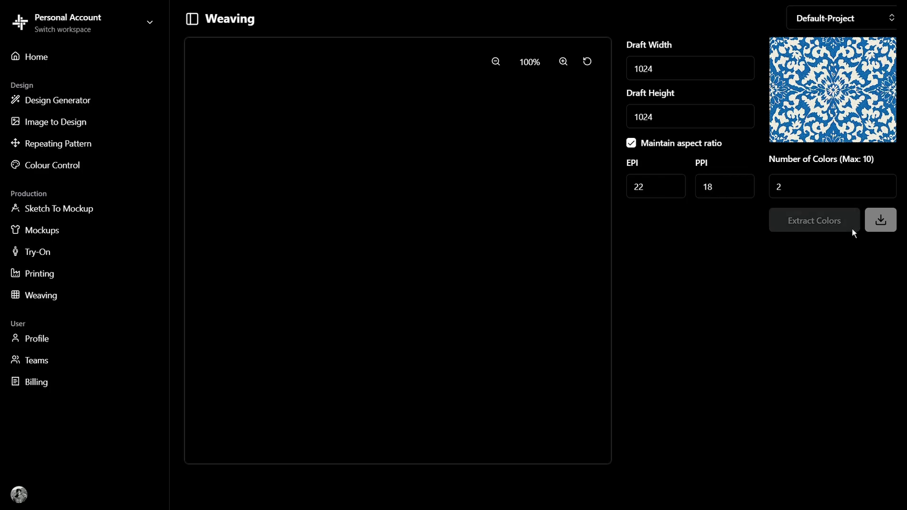
Switch the weave structure to Satin.
click(815, 221)
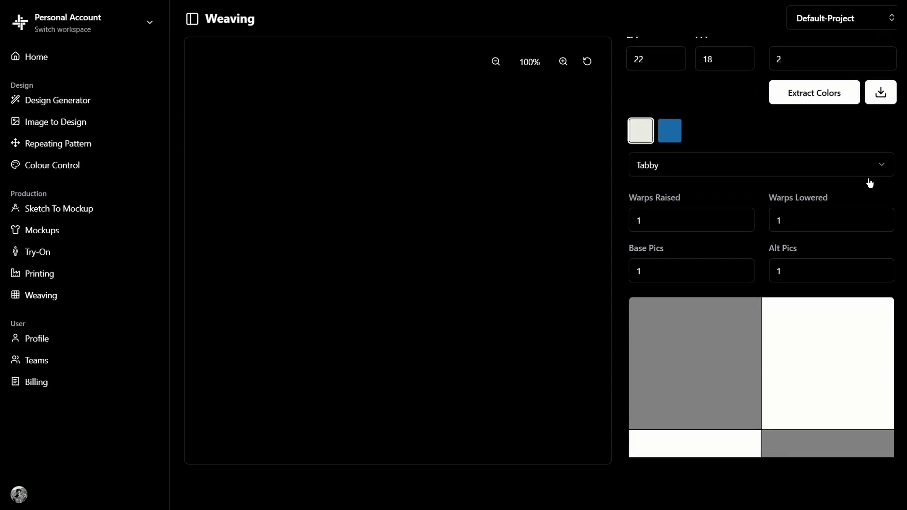
click(762, 164)
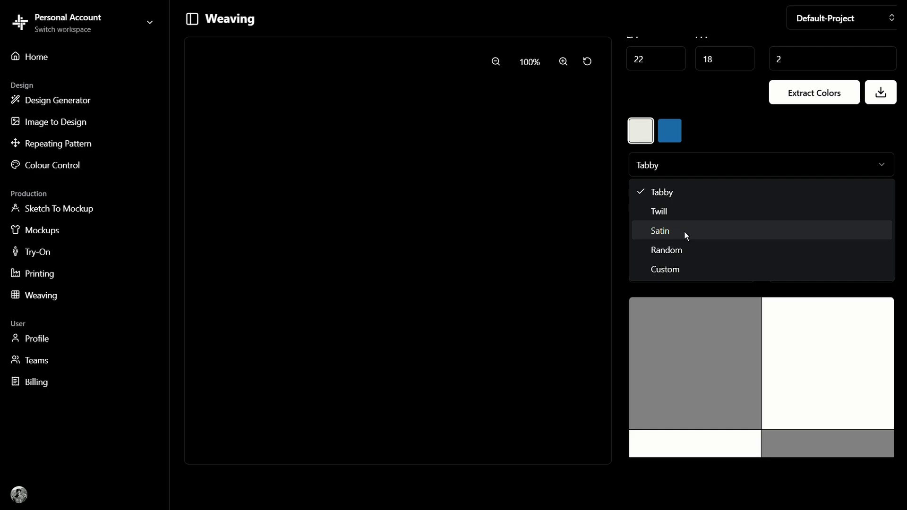
click(660, 230)
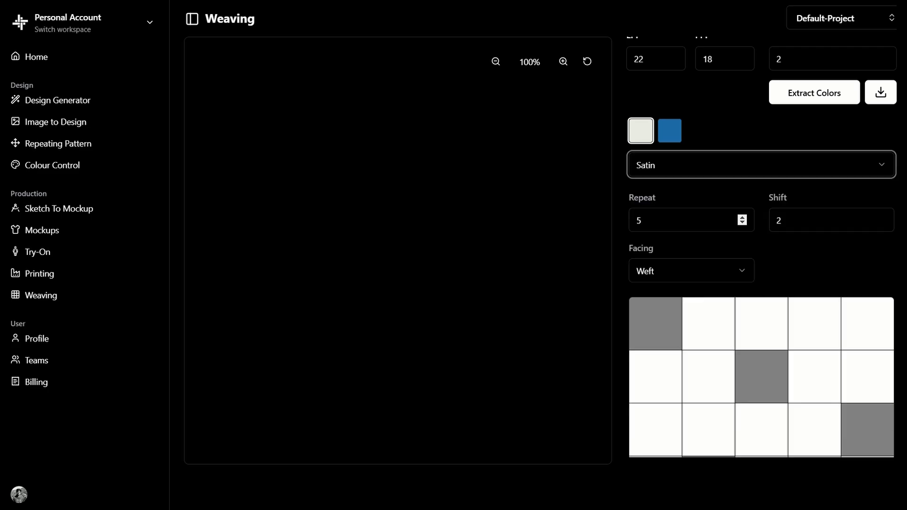
text(11)
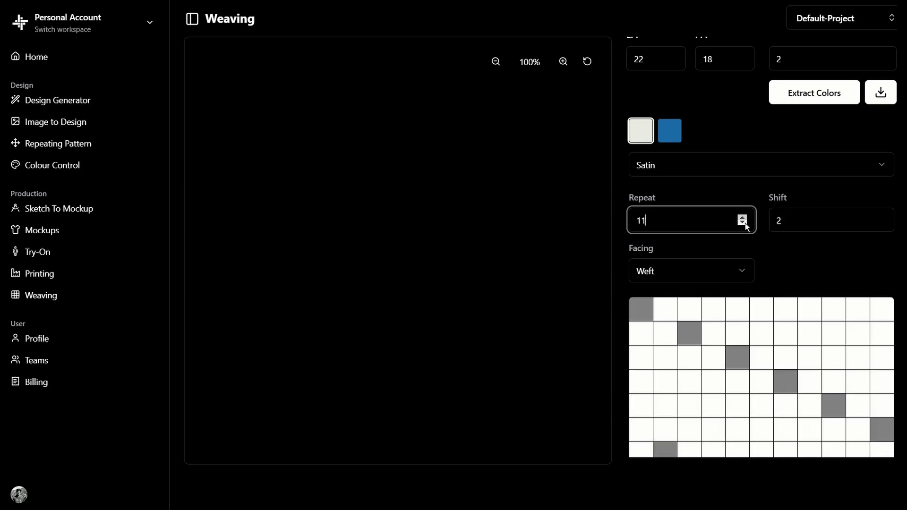
Set satin repeat 13, shift 3 and weft facing, then generate the woven damask draft.
click(742, 217)
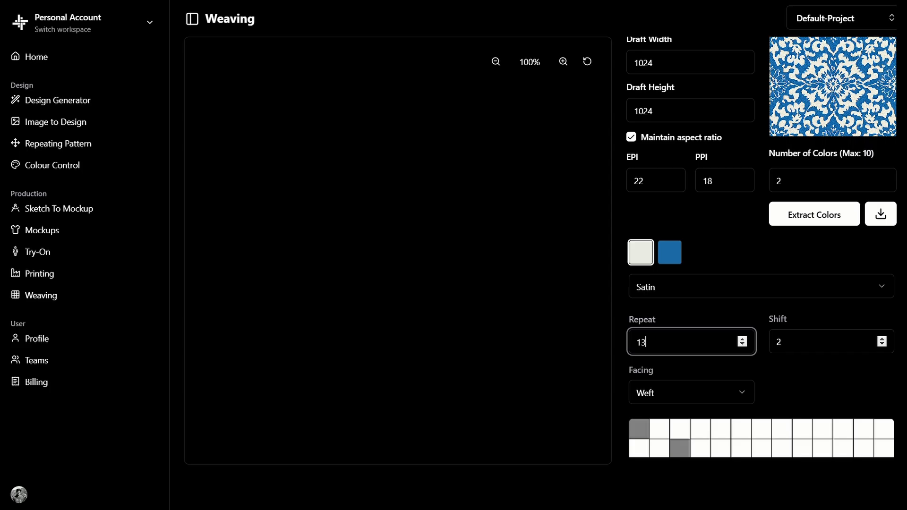
click(882, 344)
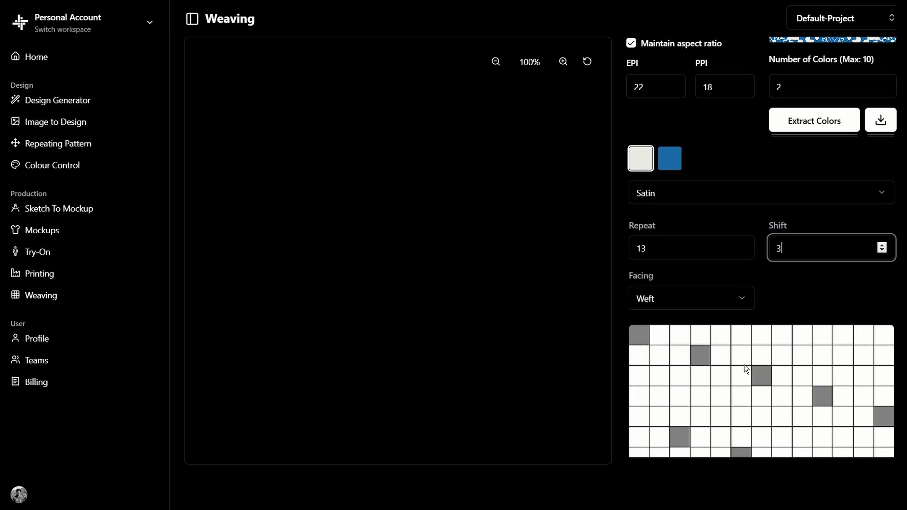
click(691, 298)
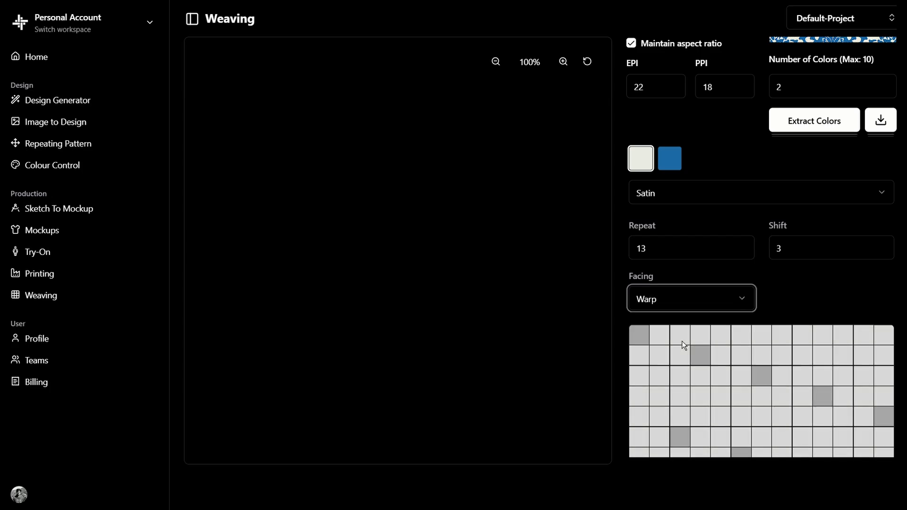
click(691, 299)
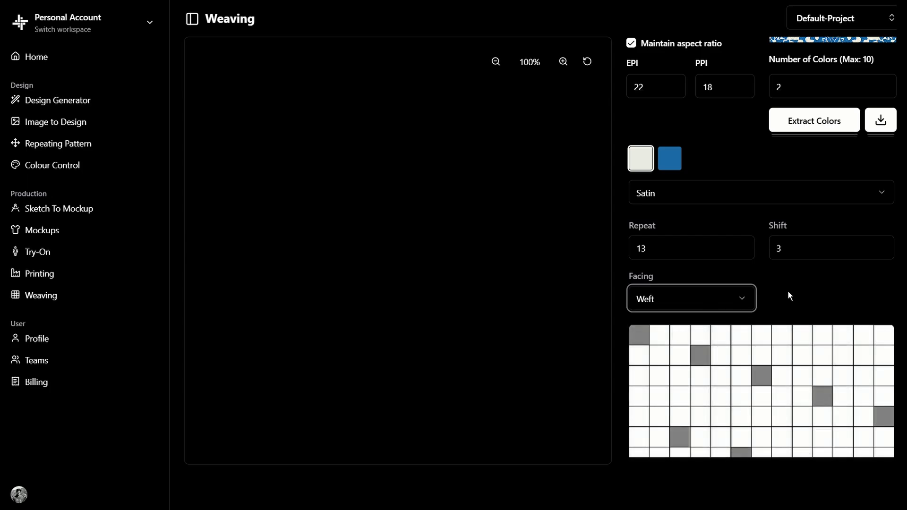
click(762, 432)
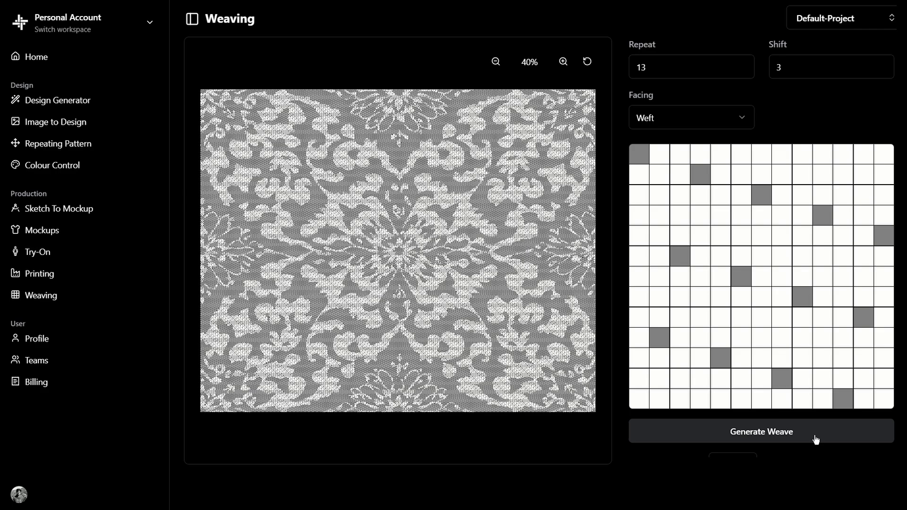
mouse_move(454, 246)
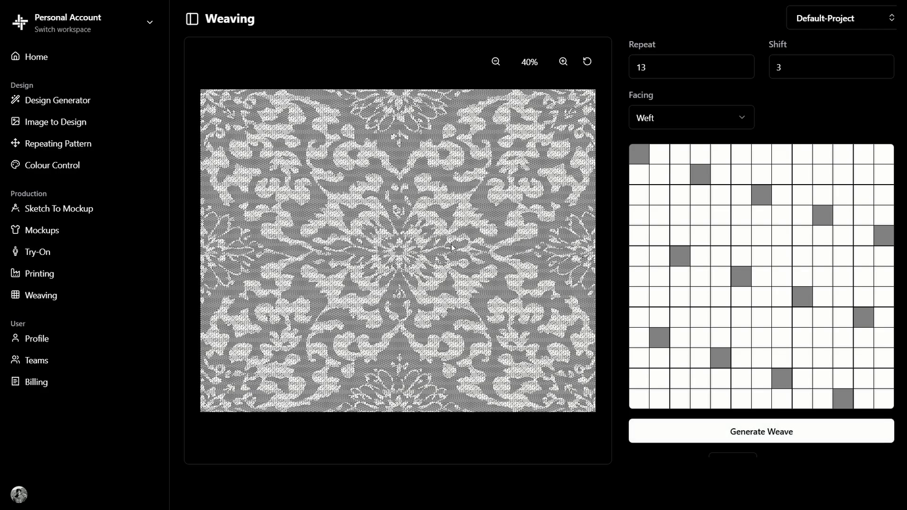
mouse_move(463, 311)
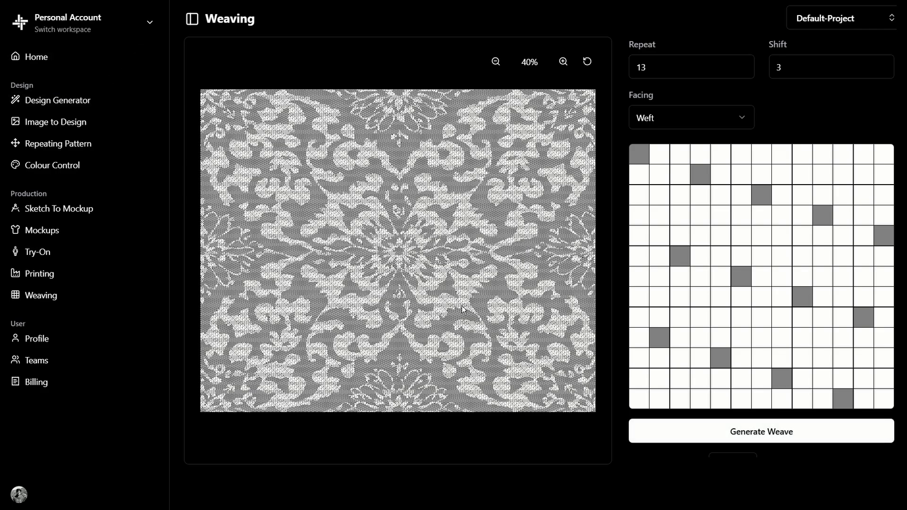
mouse_move(694, 393)
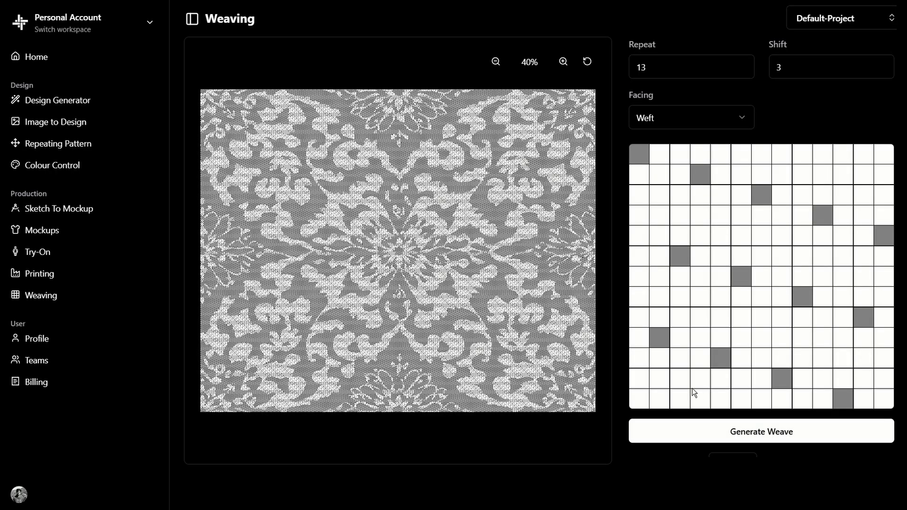
Scroll the settings panel and raise the maximum float length to 5.
scroll(down, 3)
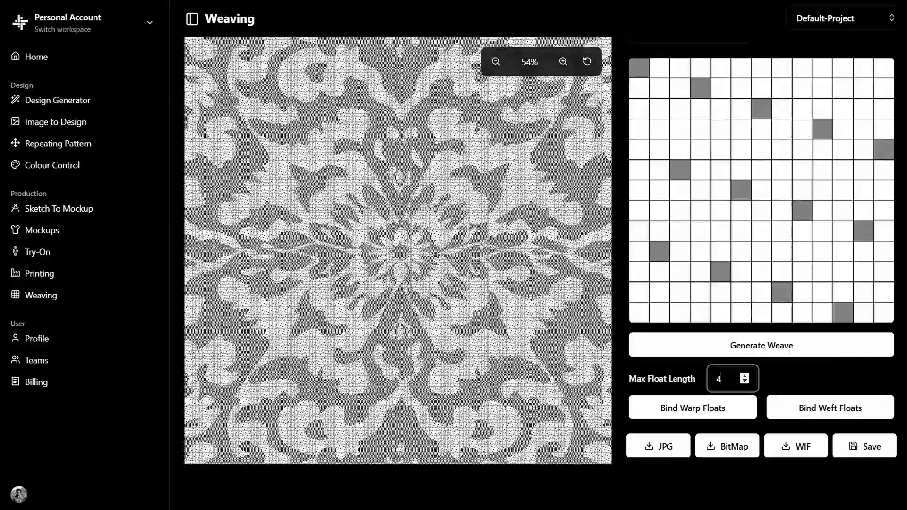
click(744, 375)
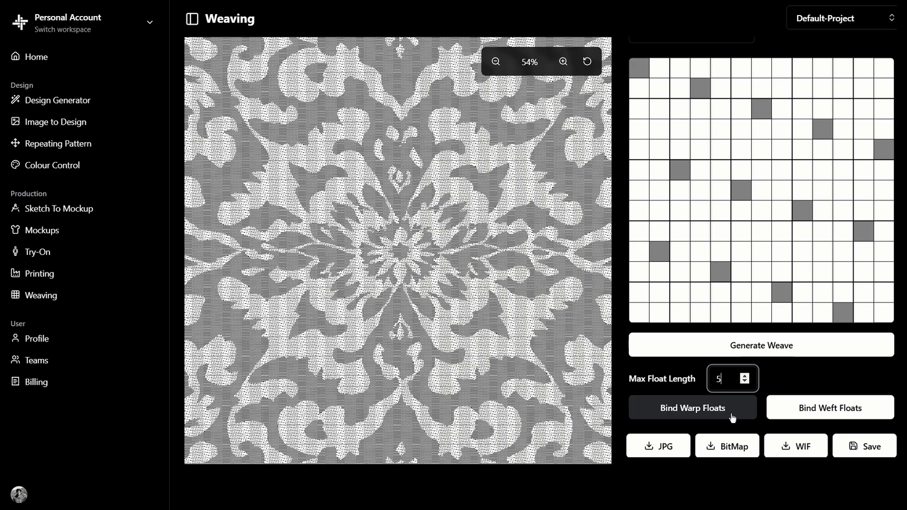
Bind warp floats at max length 5, cutting long floats from 222,658 to zero.
click(693, 408)
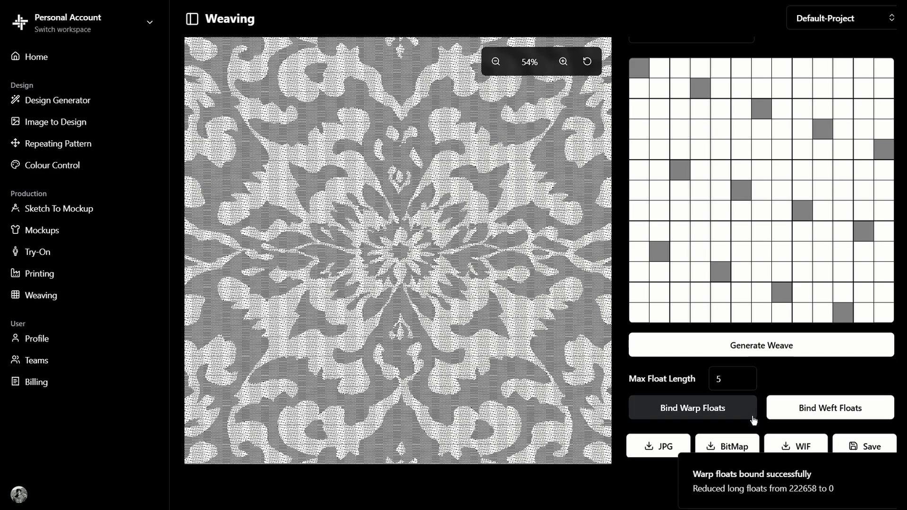
click(496, 62)
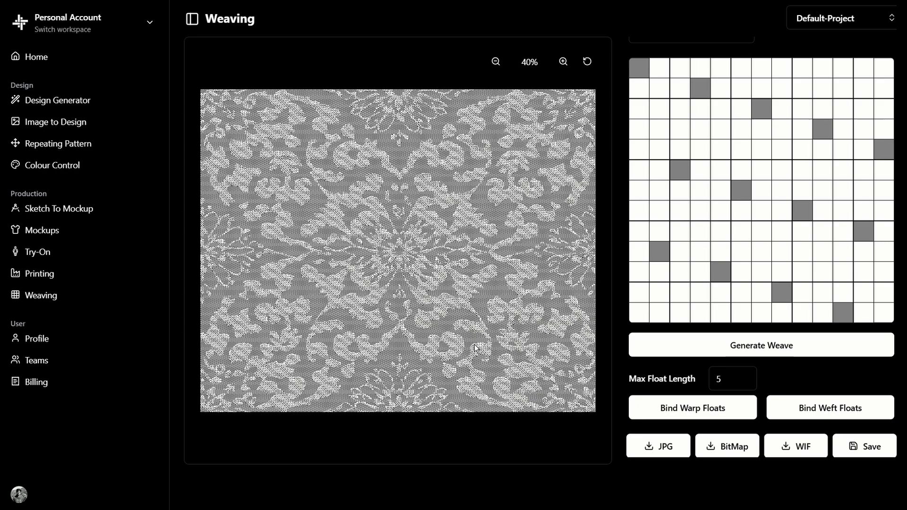
Browse the Weaver About page, then show yearly pricing plans including Basic Yearly ₹60,000.
click(762, 345)
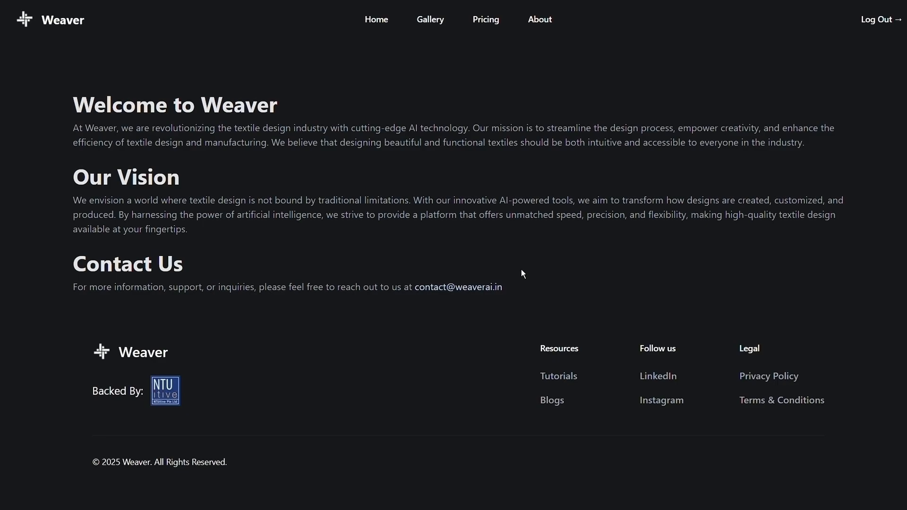
mouse_move(515, 292)
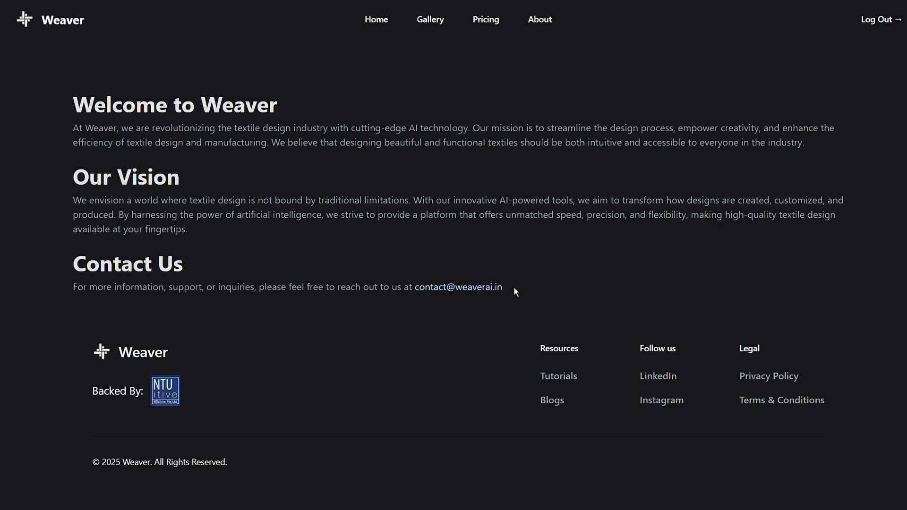
double_click(458, 287)
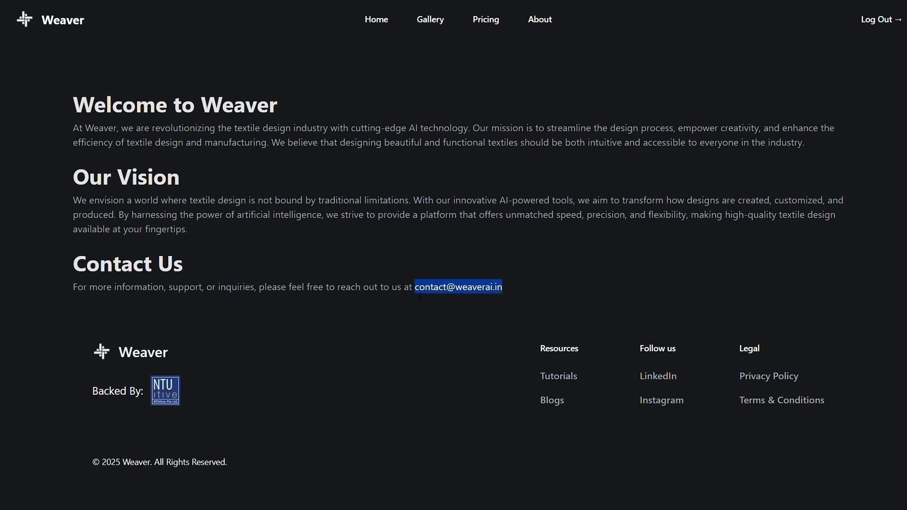
click(535, 259)
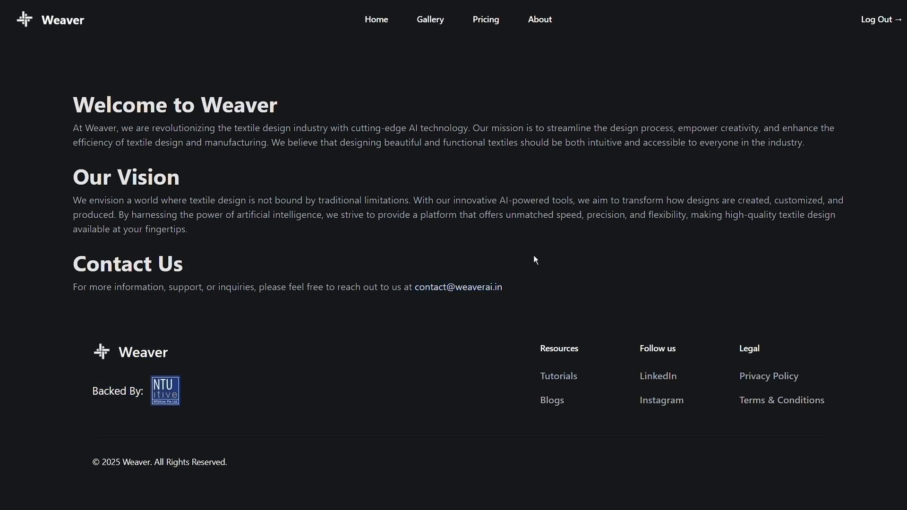
mouse_move(498, 21)
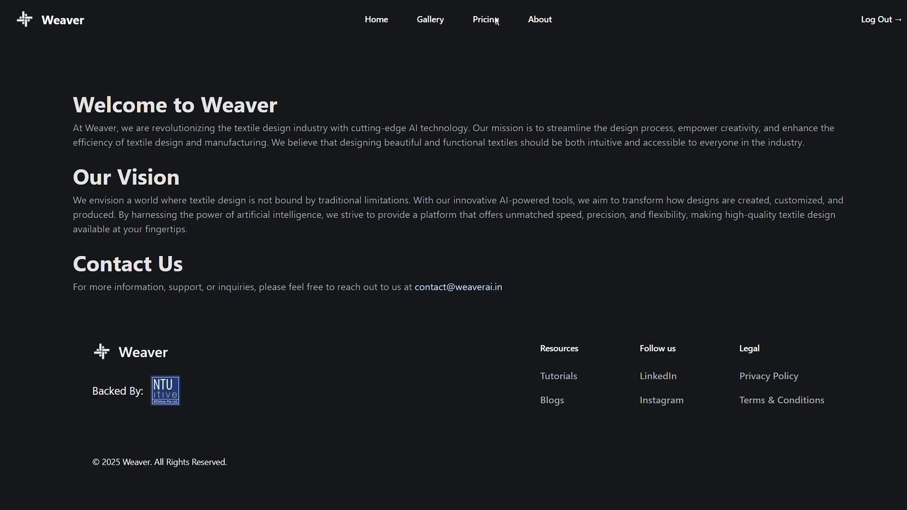
click(484, 19)
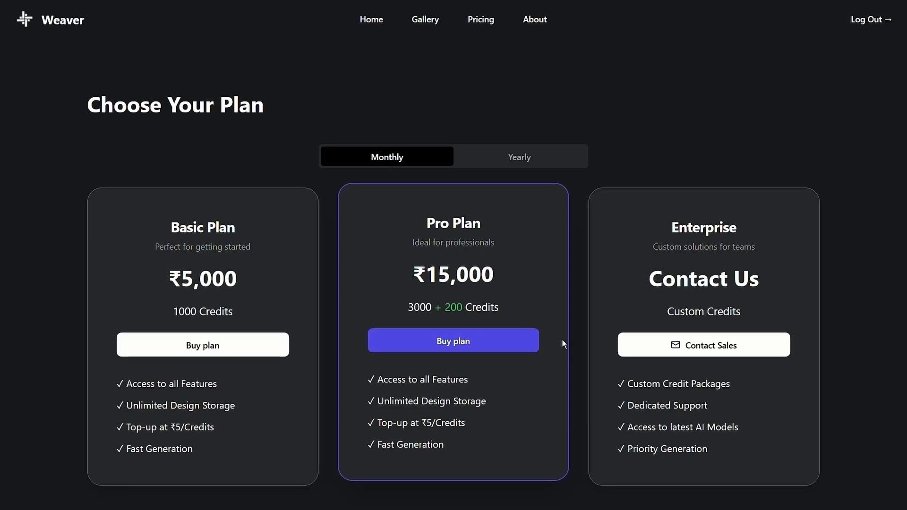
click(519, 157)
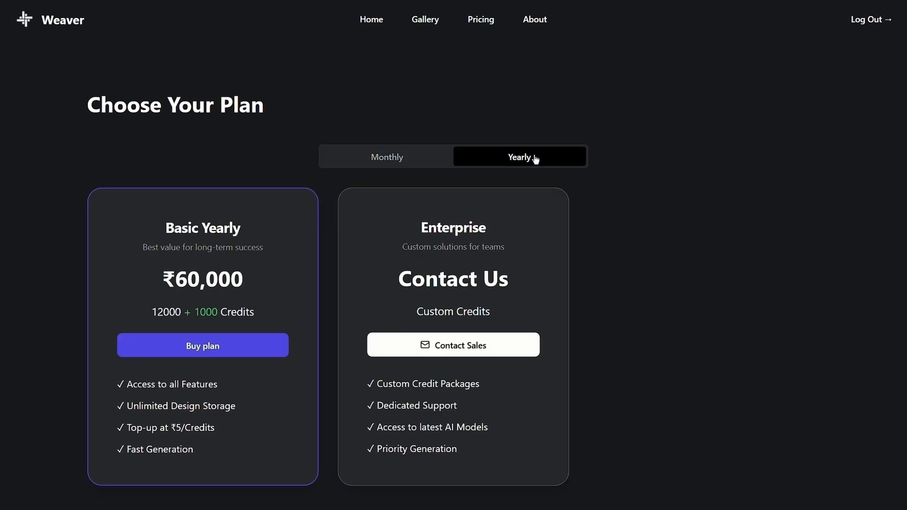